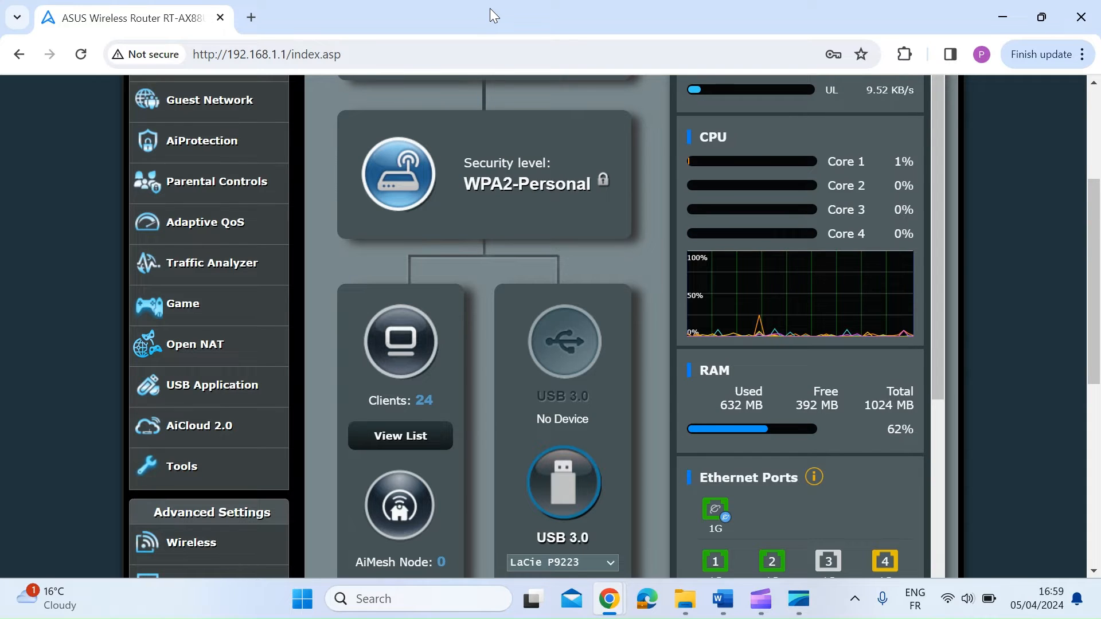
mouse_move(318, 295)
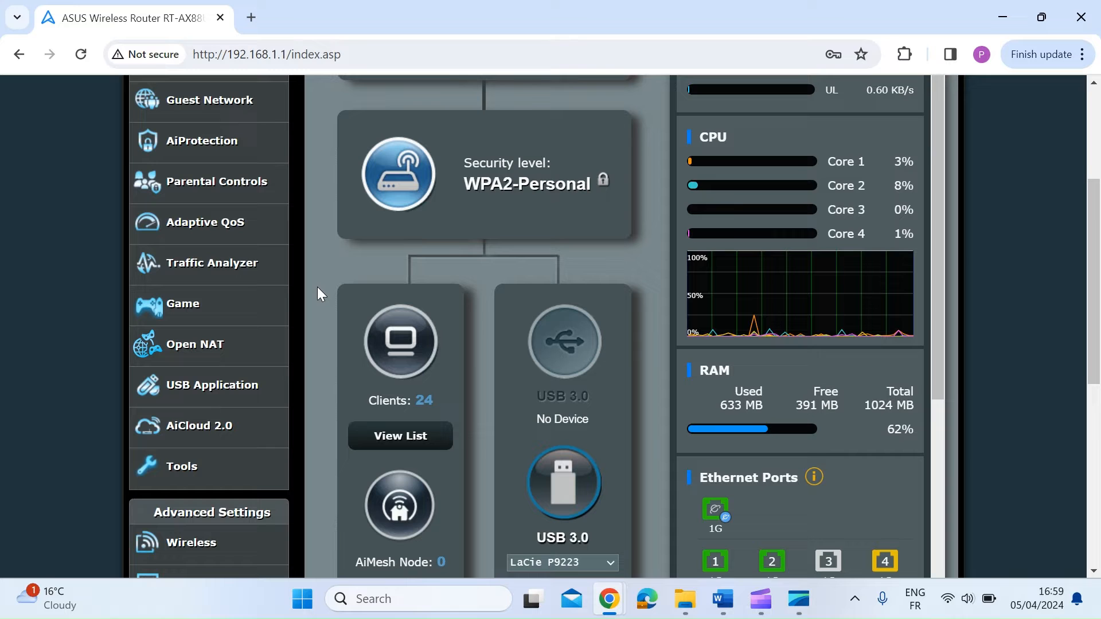
mouse_move(209, 391)
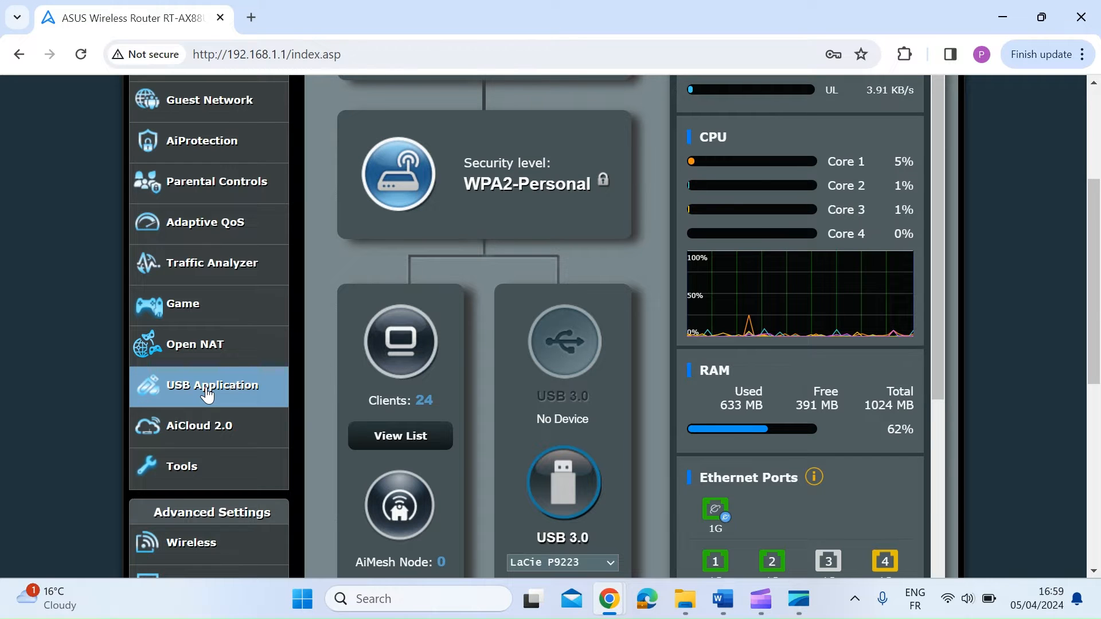
Go to Administration > System and scroll down to the Enable Reboot Scheduler option.
scroll(down, 3)
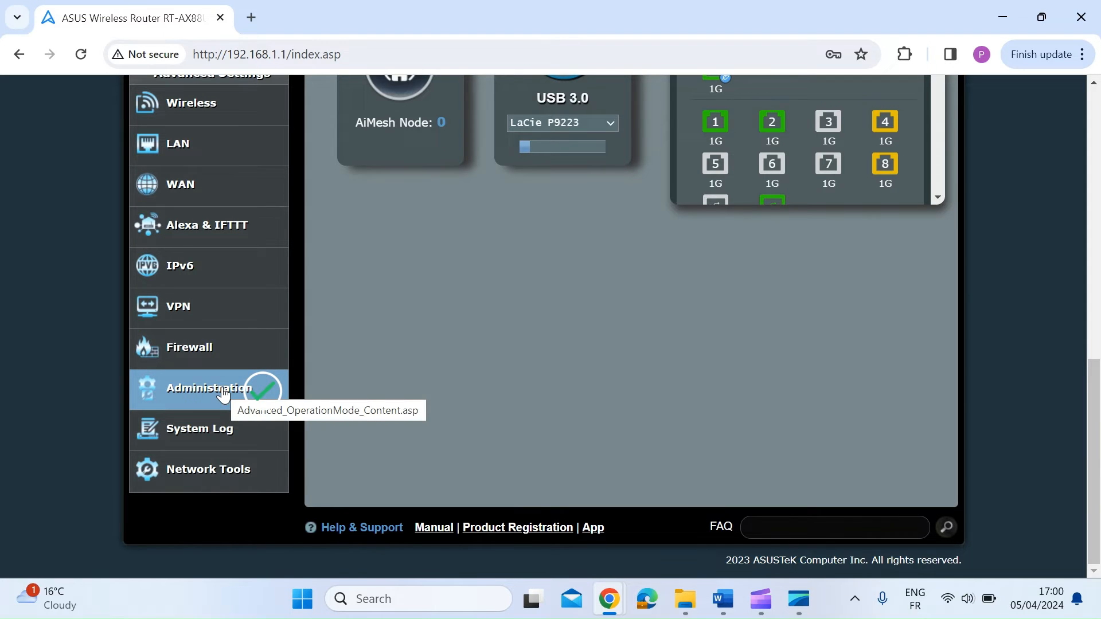
click(209, 388)
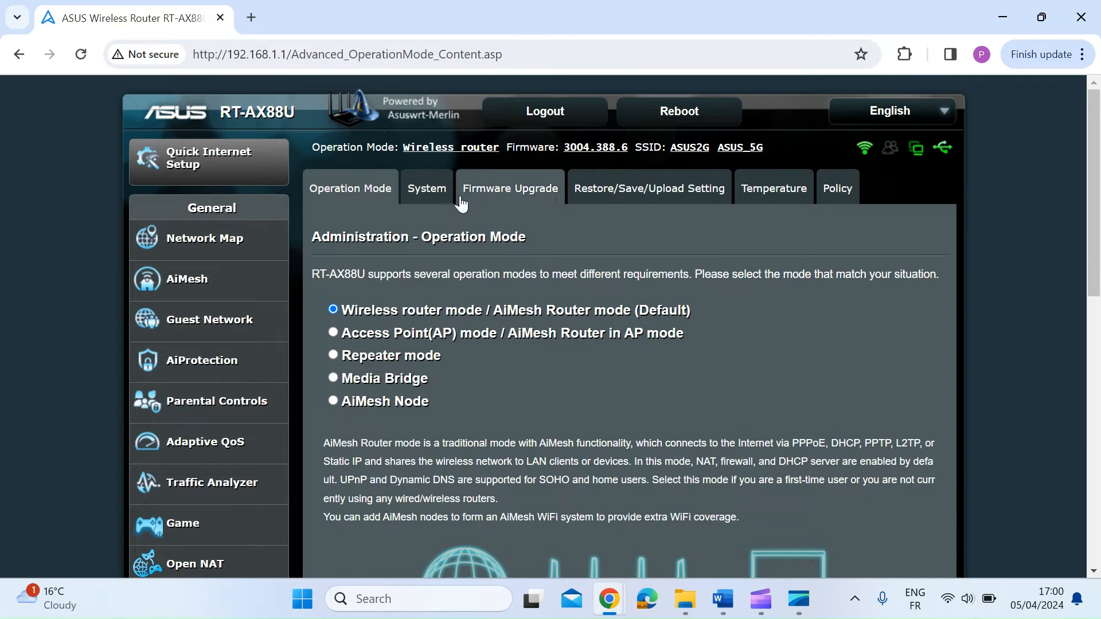
click(427, 188)
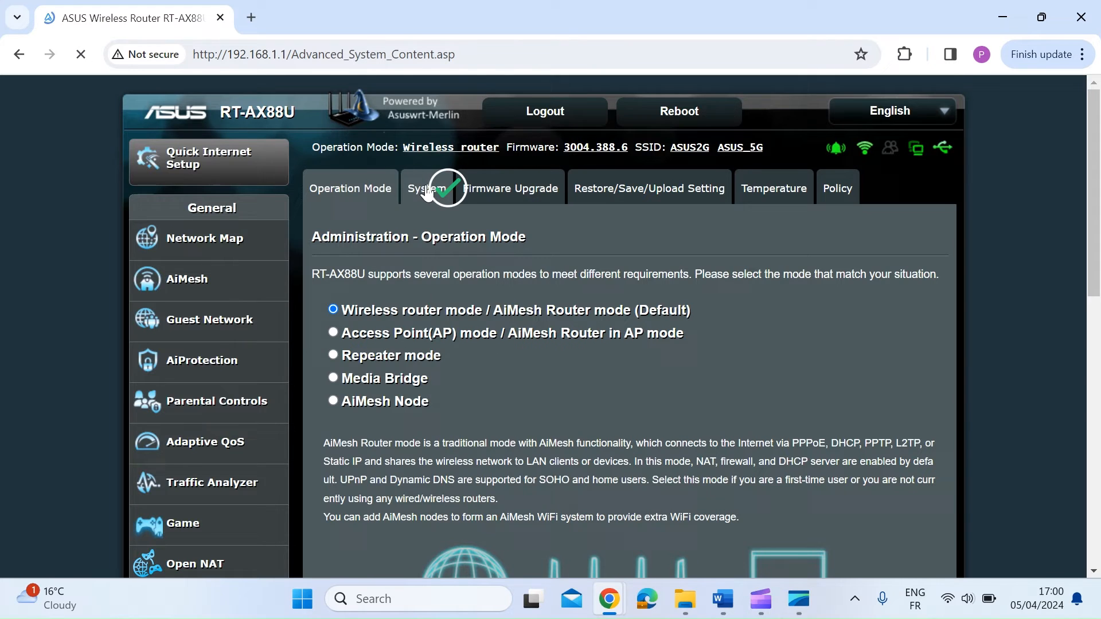
click(430, 188)
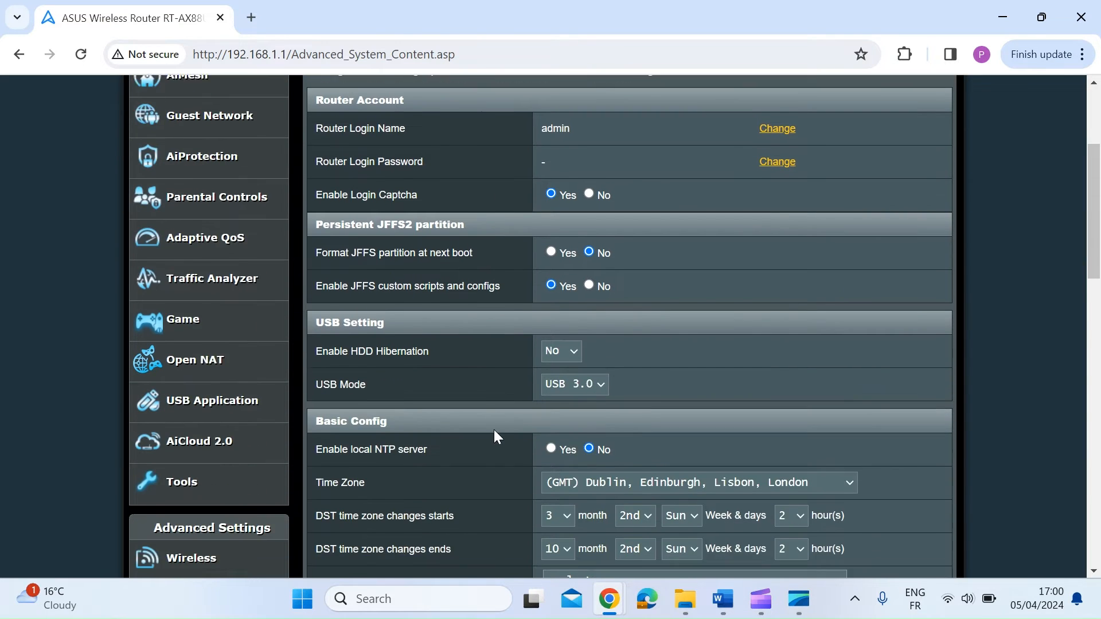
scroll(down, 3)
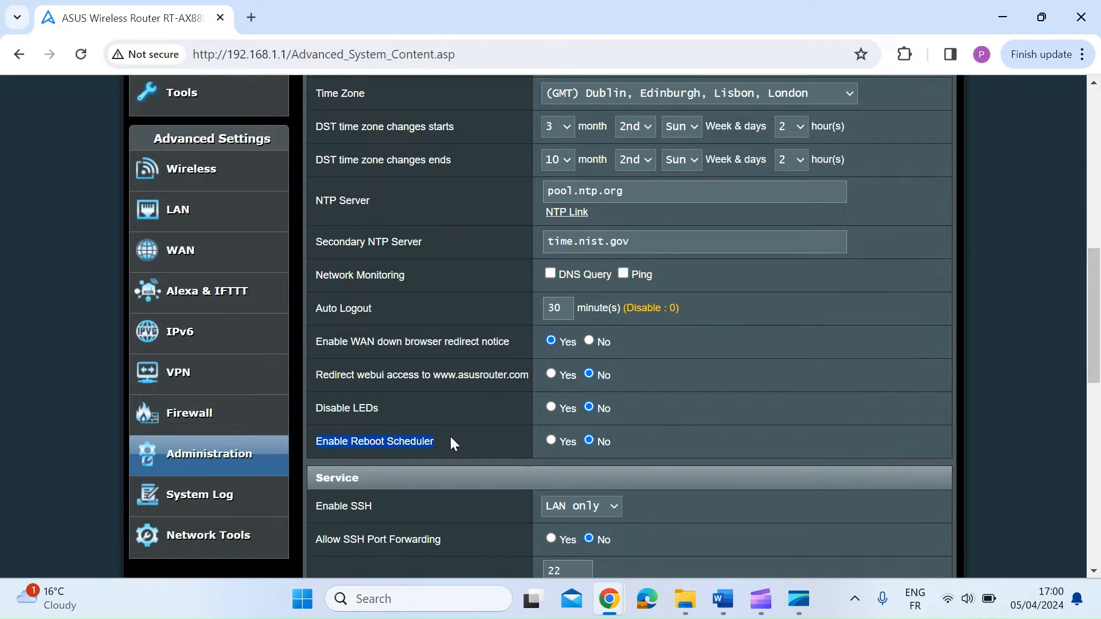
mouse_move(551, 446)
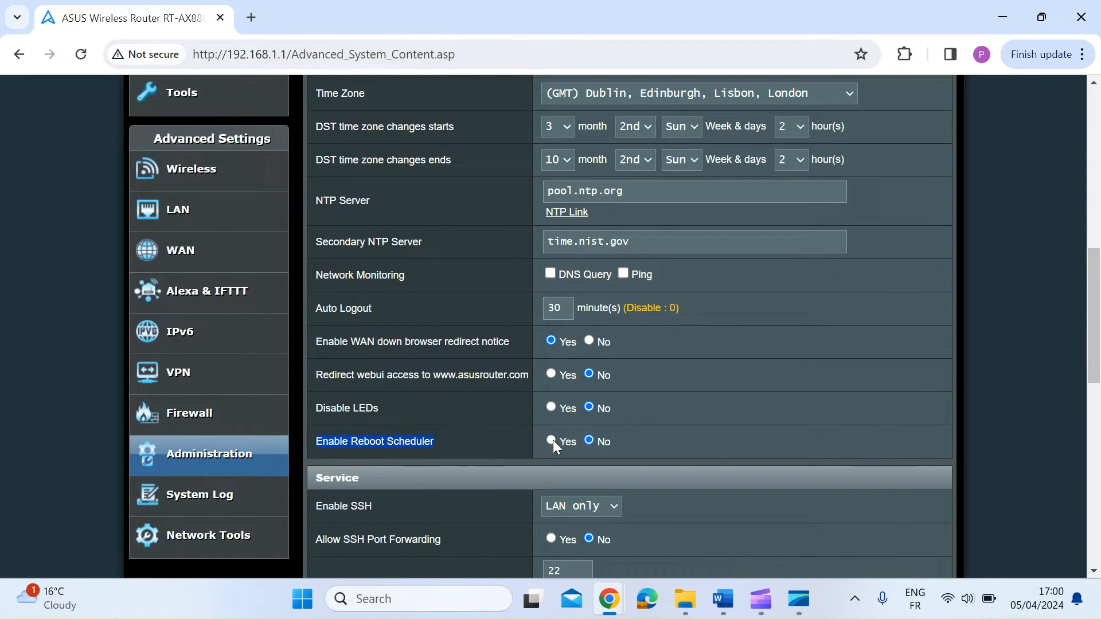
Enable the reboot scheduler, tick Wednesday, and enter 03 as the reboot hour.
click(550, 441)
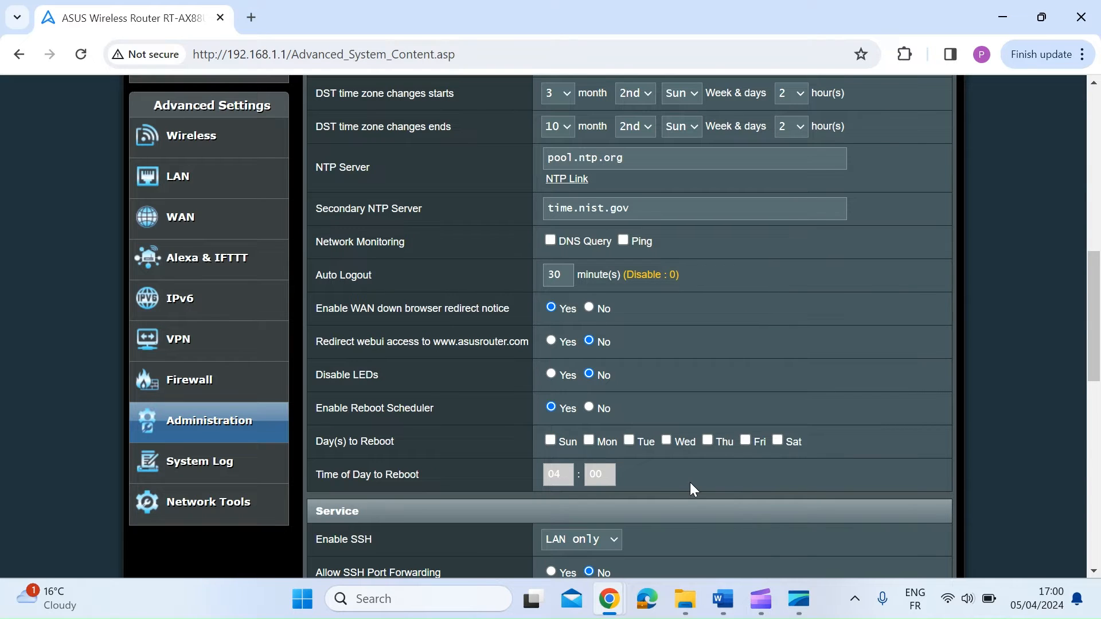
click(666, 441)
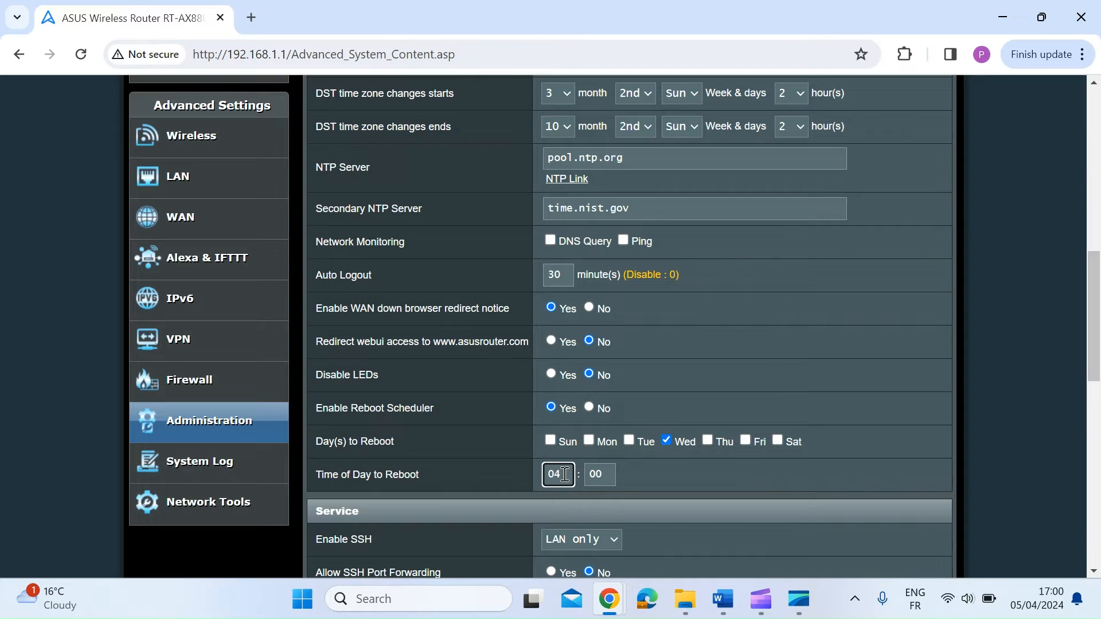
text(03)
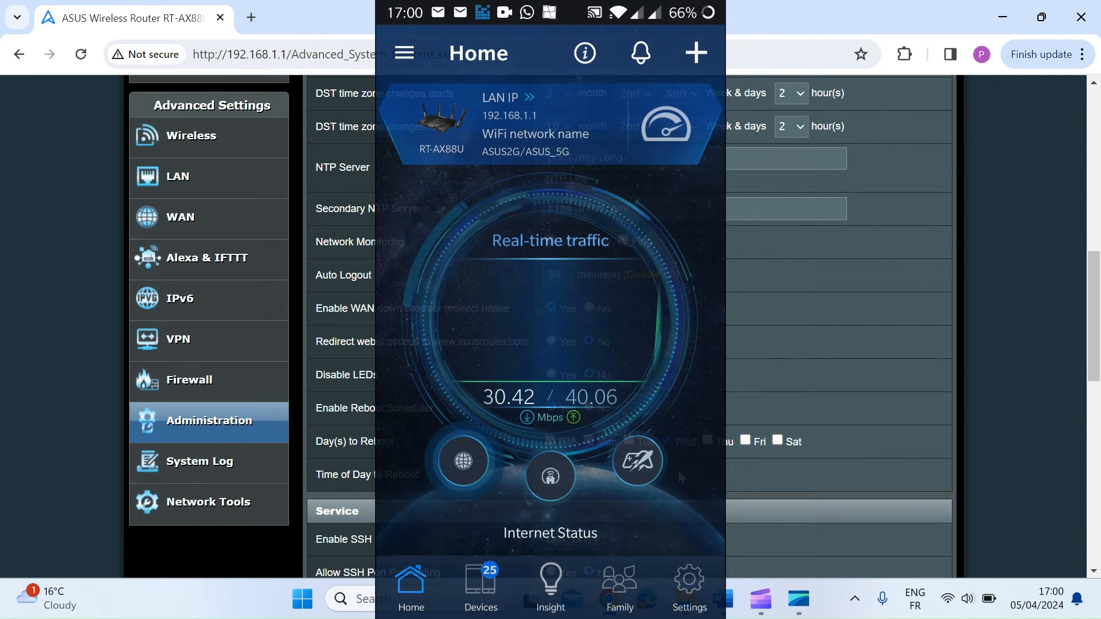
Open System Settings from the app's Settings tab and scroll to the Schedule Reboot option.
click(689, 578)
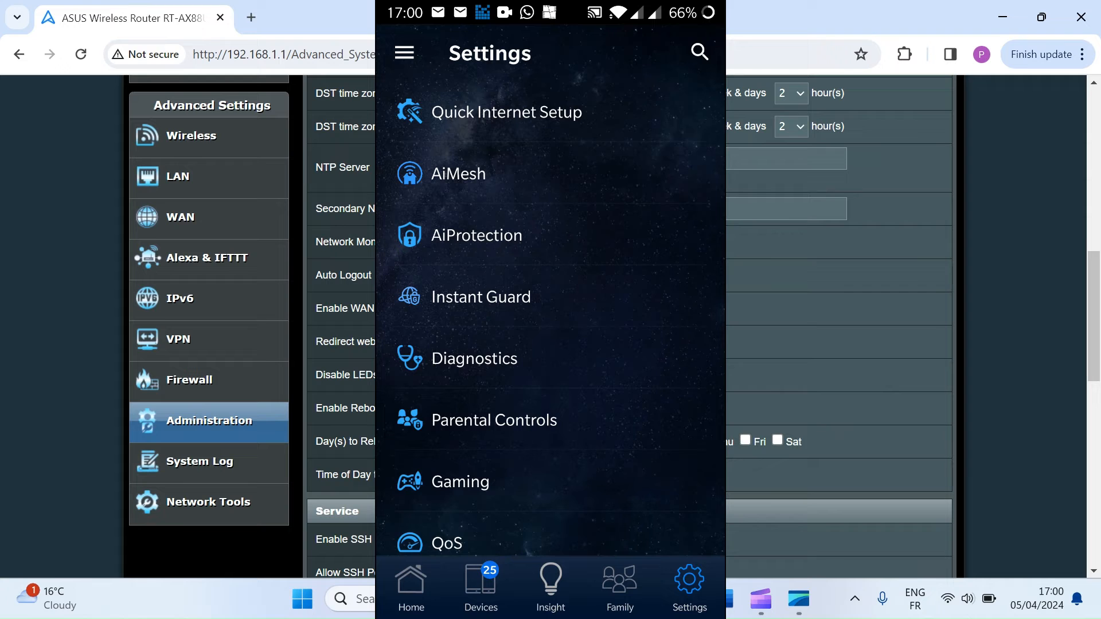
scroll(down, 3)
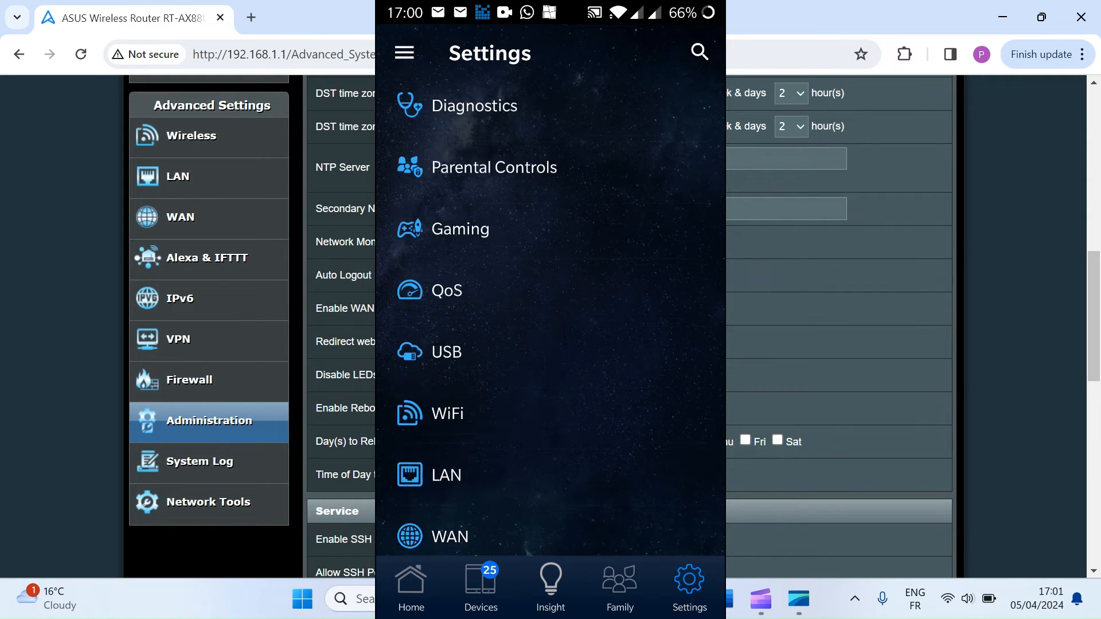
scroll(down, 3)
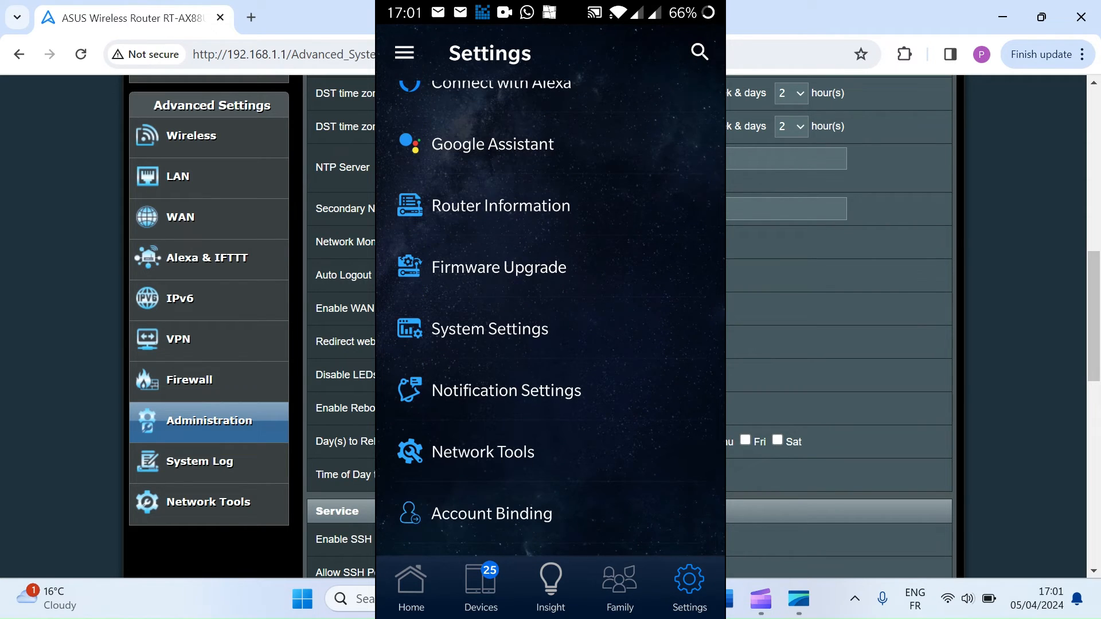
click(489, 328)
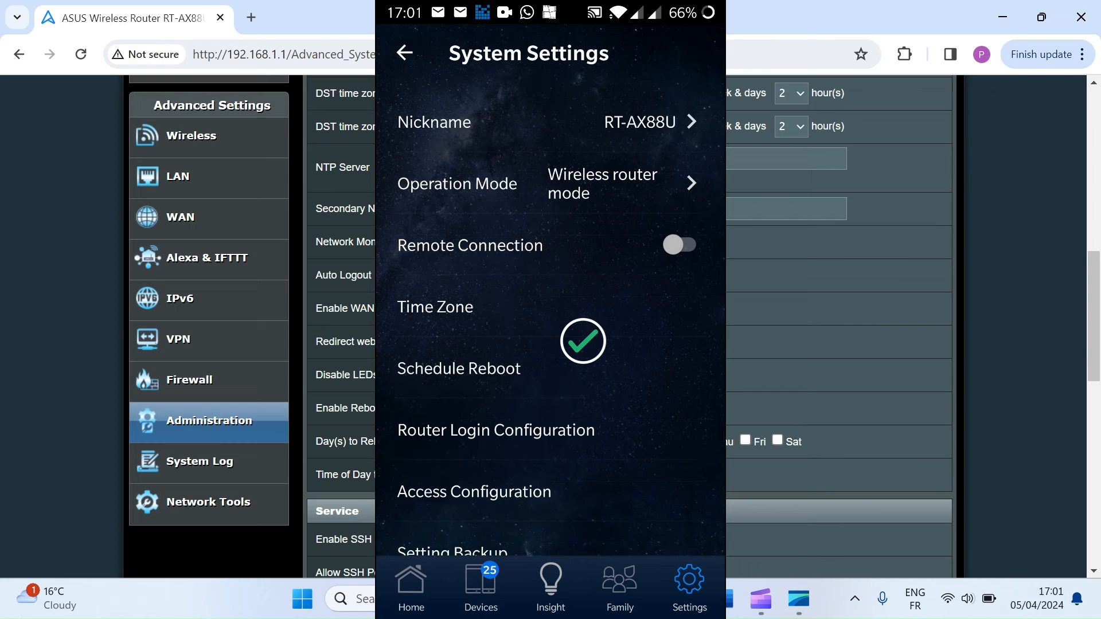
scroll(down, 3)
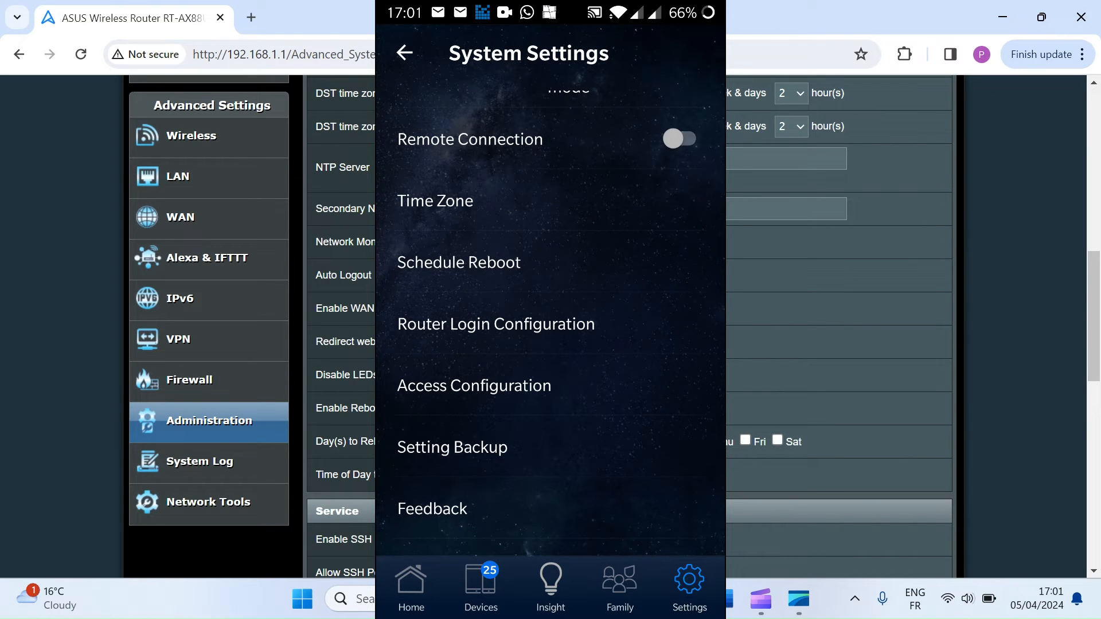
In the app, enable Schedule Reboot for Wednesday at 03:00 am and apply it.
click(459, 262)
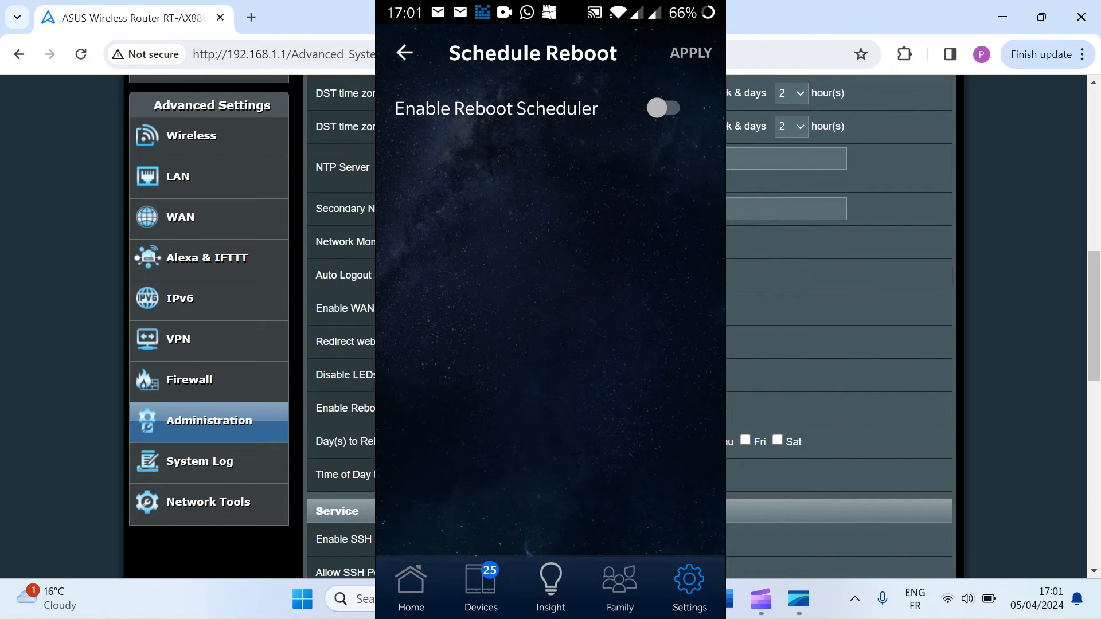
click(664, 108)
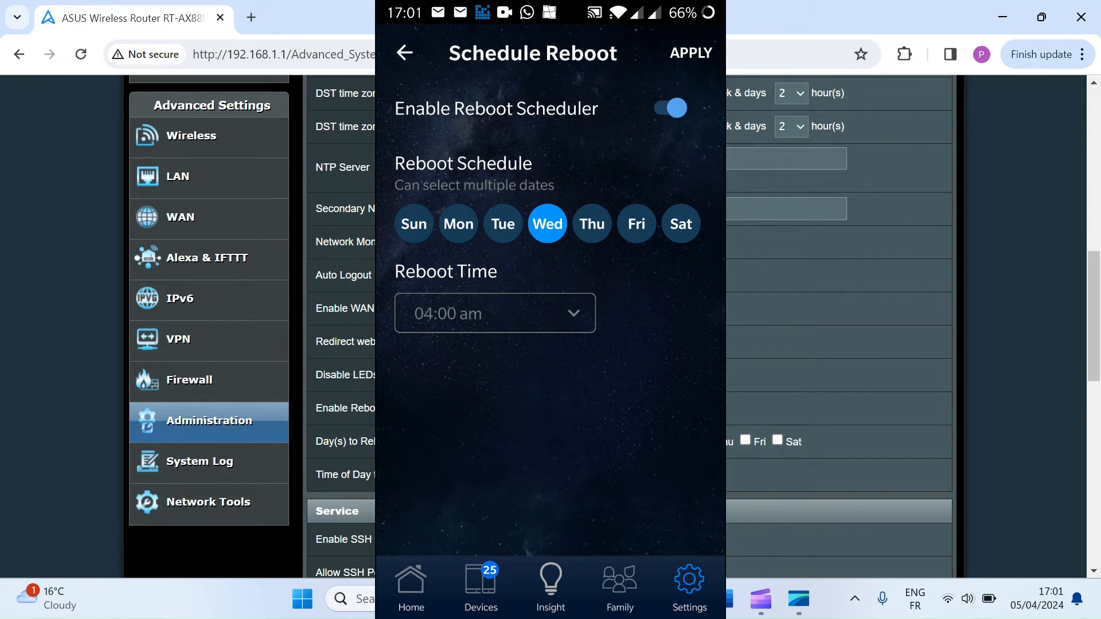
click(495, 313)
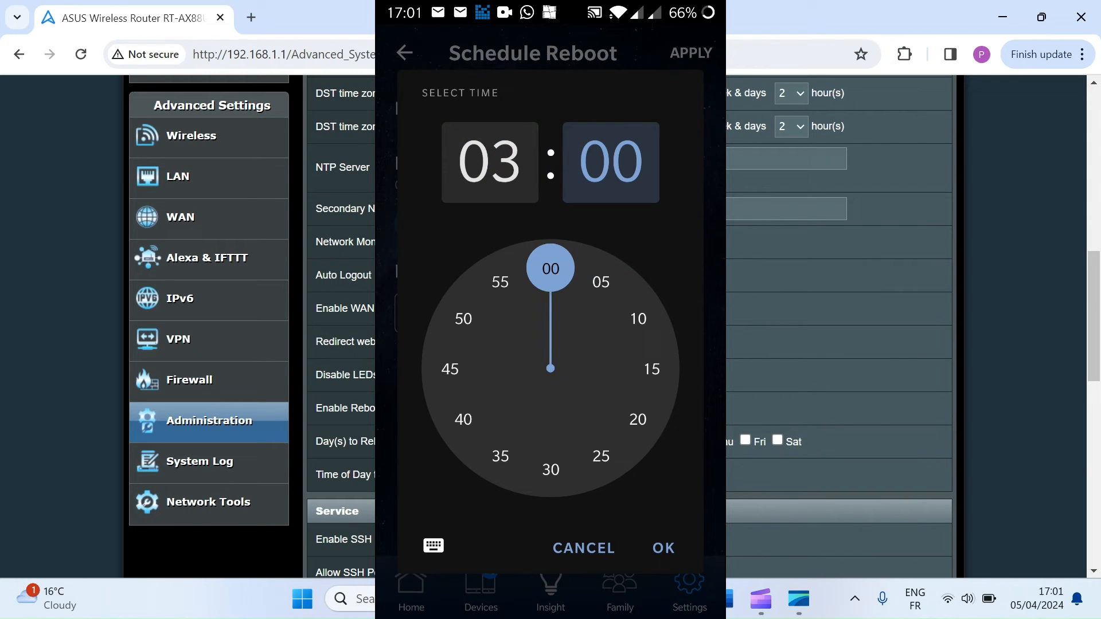
click(662, 548)
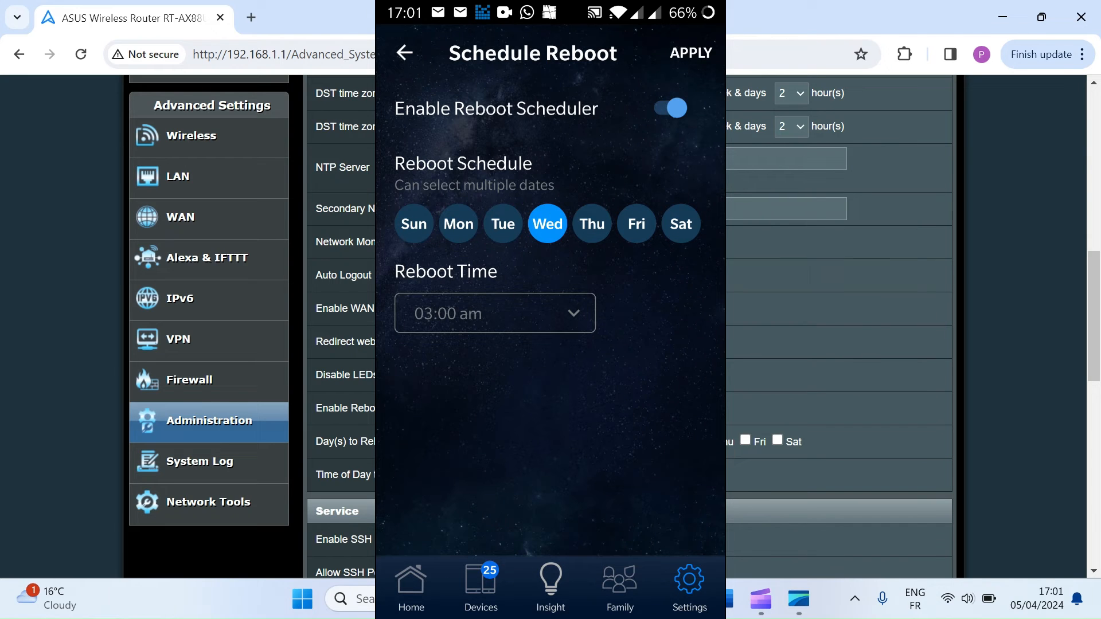
click(408, 53)
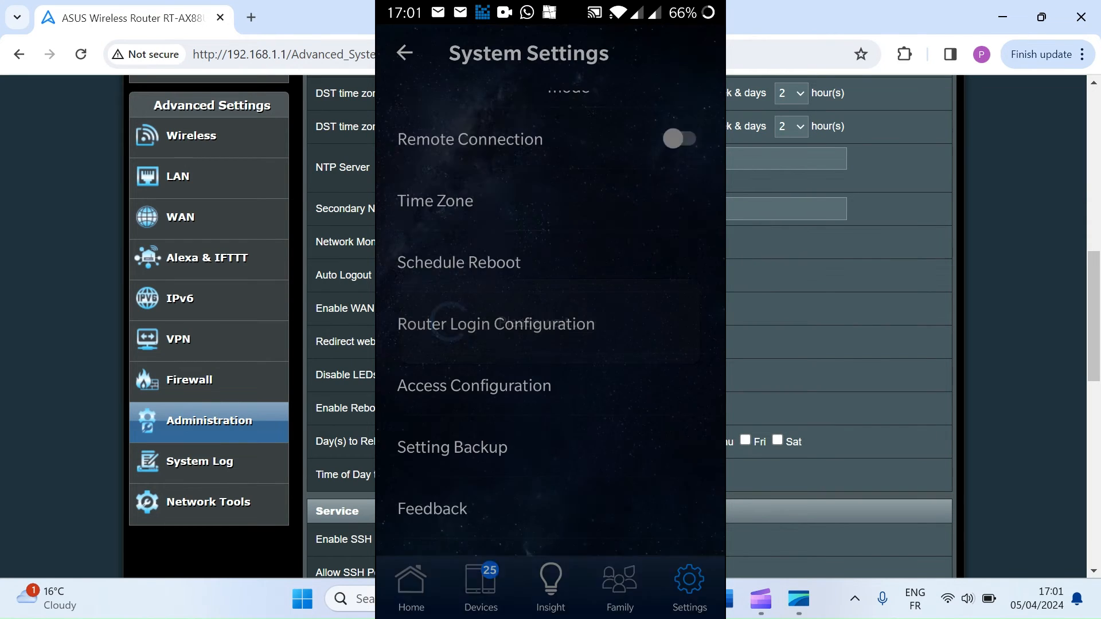